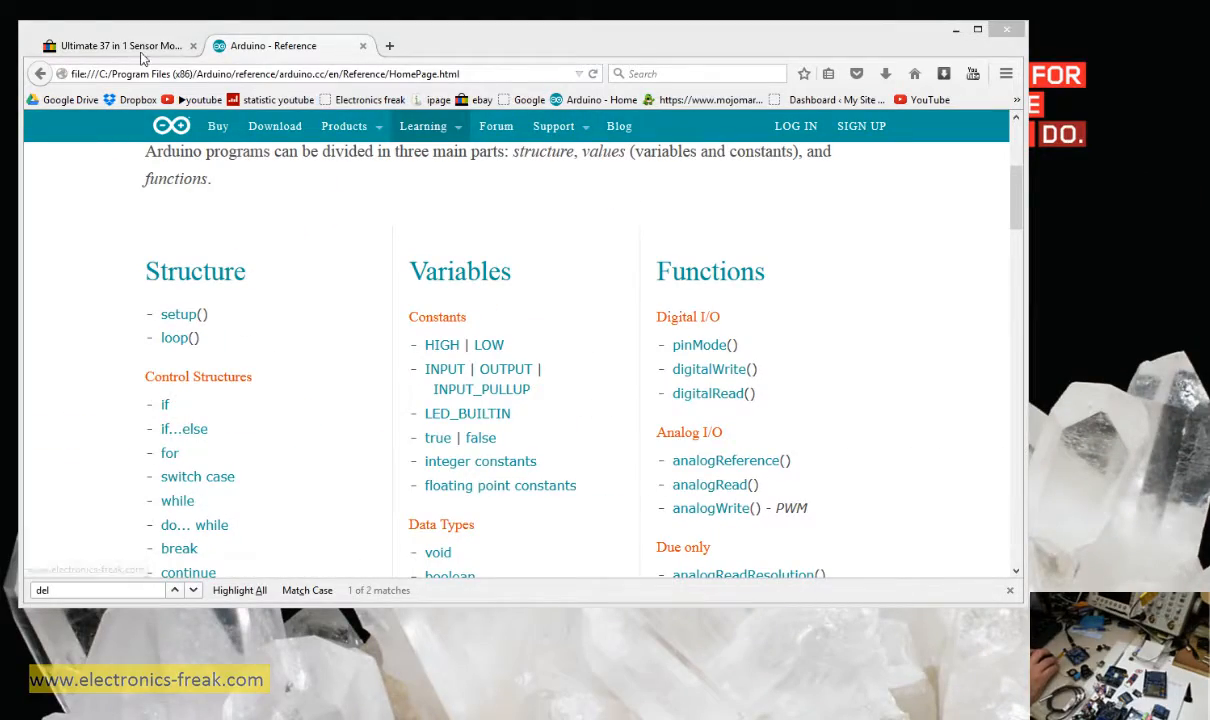
Step: Switch to the 'Ultimate 37 in 1 Sensor Modules Kit' eBay listing tab
{"action": "left_click", "coordinate": [120, 46]}
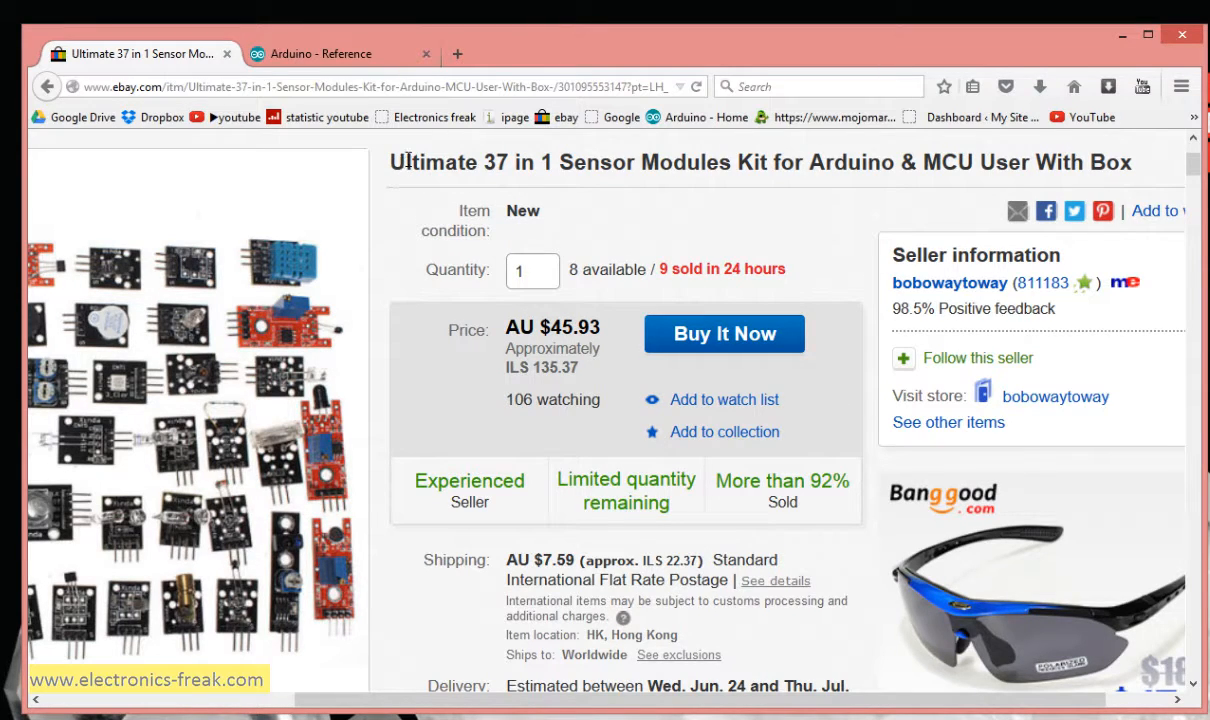
{"action": "mouse_move", "coordinate": [591, 162]}
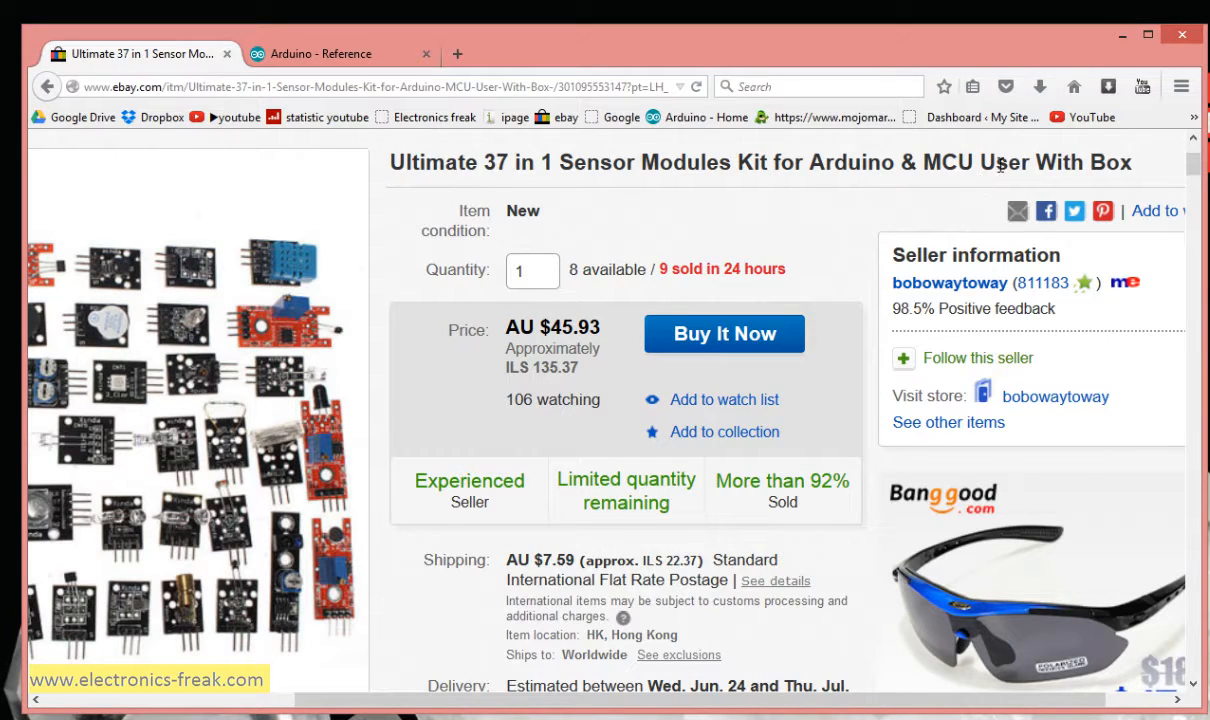
{"action": "mouse_move", "coordinate": [949, 283]}
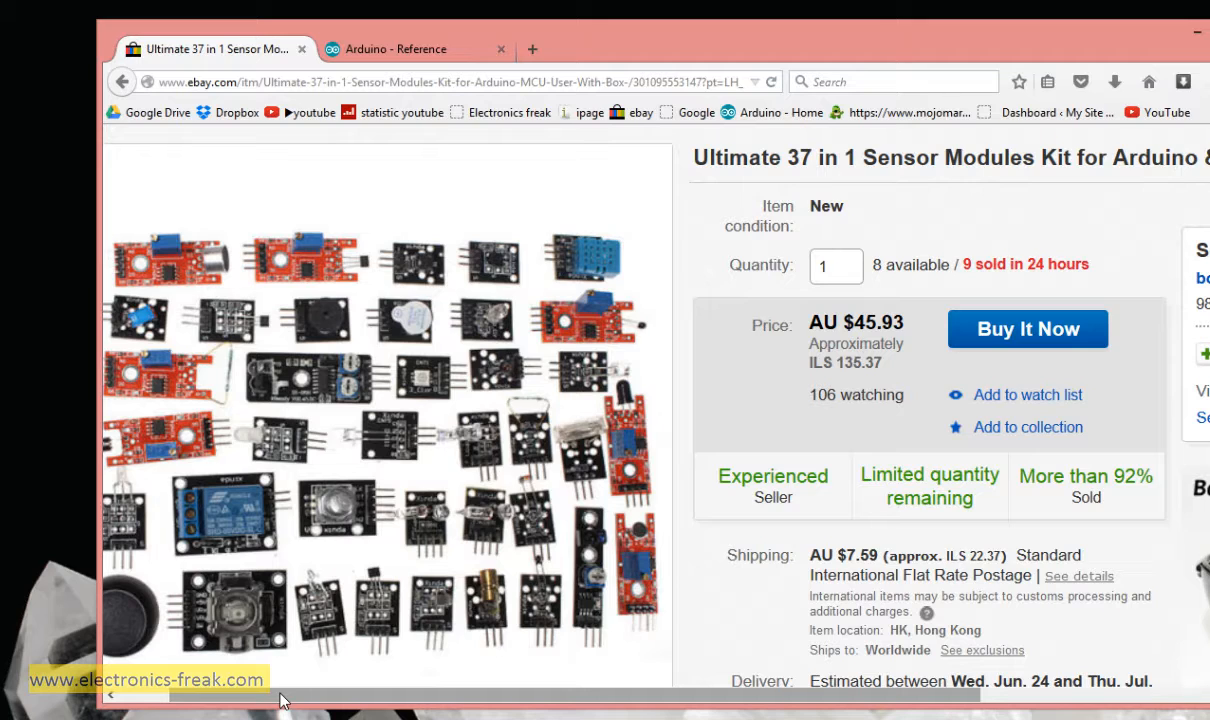
{"action": "mouse_move", "coordinate": [284, 681]}
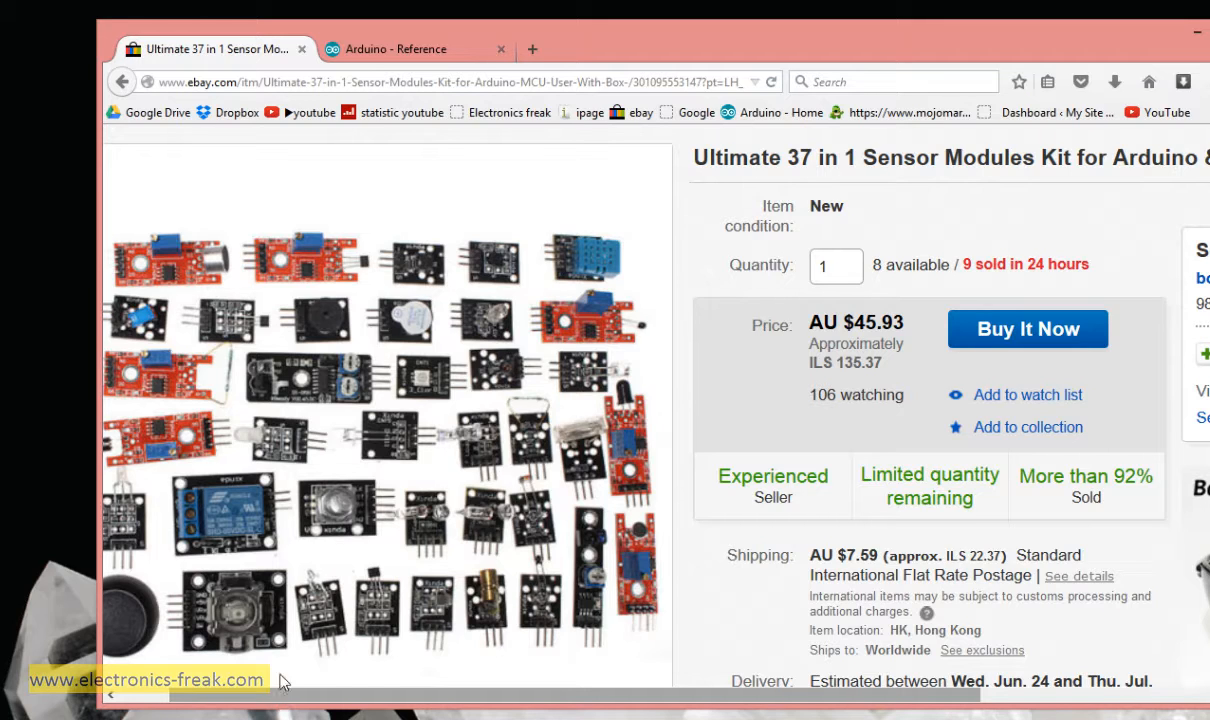